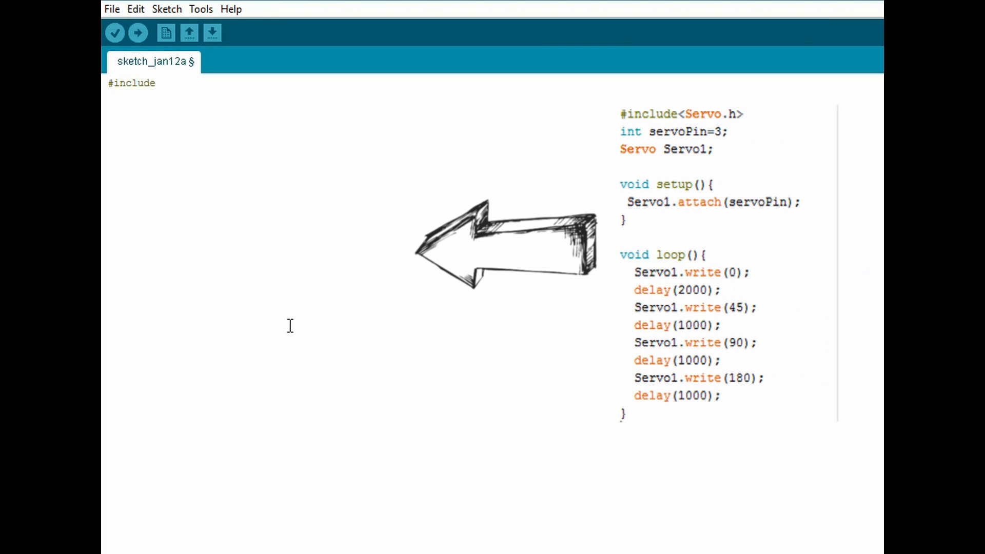
# Declare the Servo.h include, int servoPin=3, and a Servo Servo1 object
pyautogui.write('<Ser')
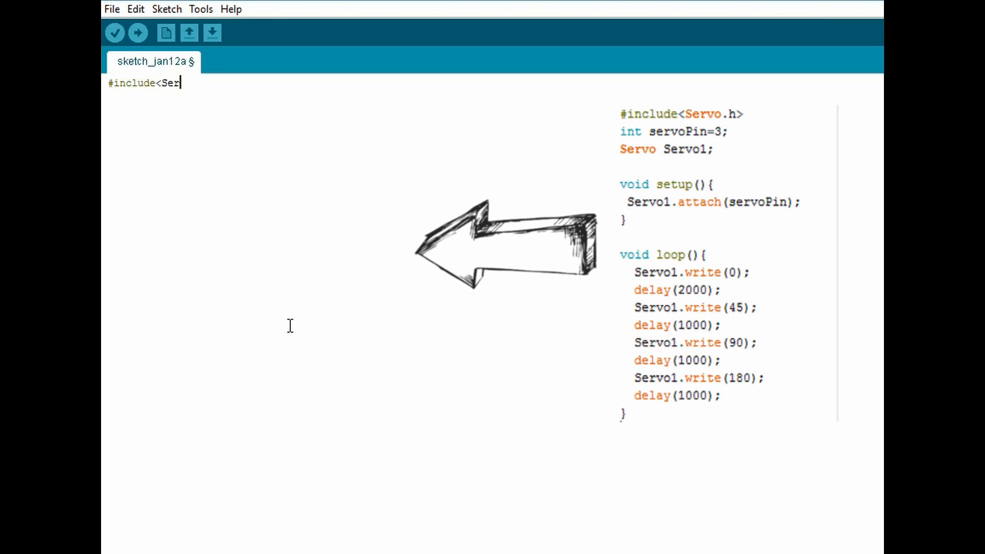
pyautogui.write('vo.h>')
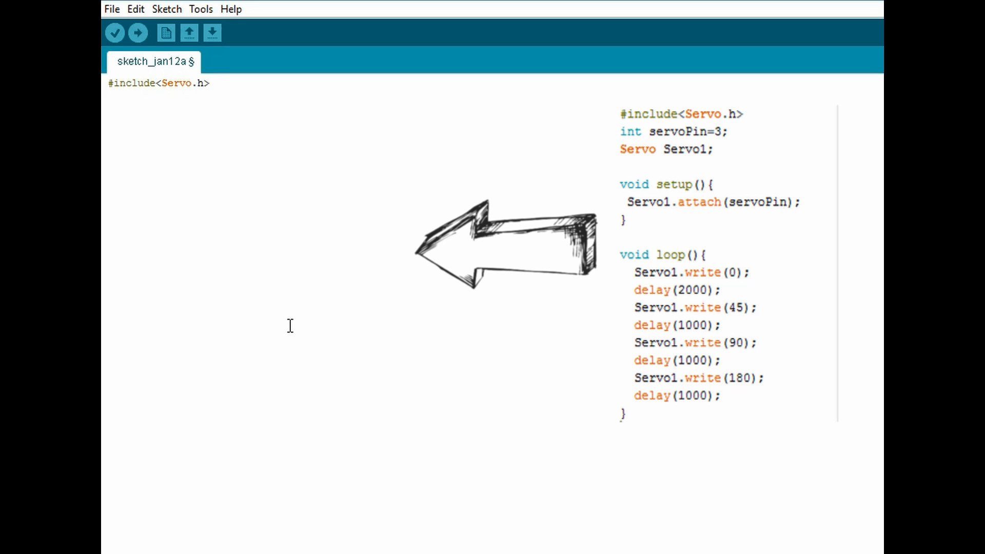
pyautogui.write('int')
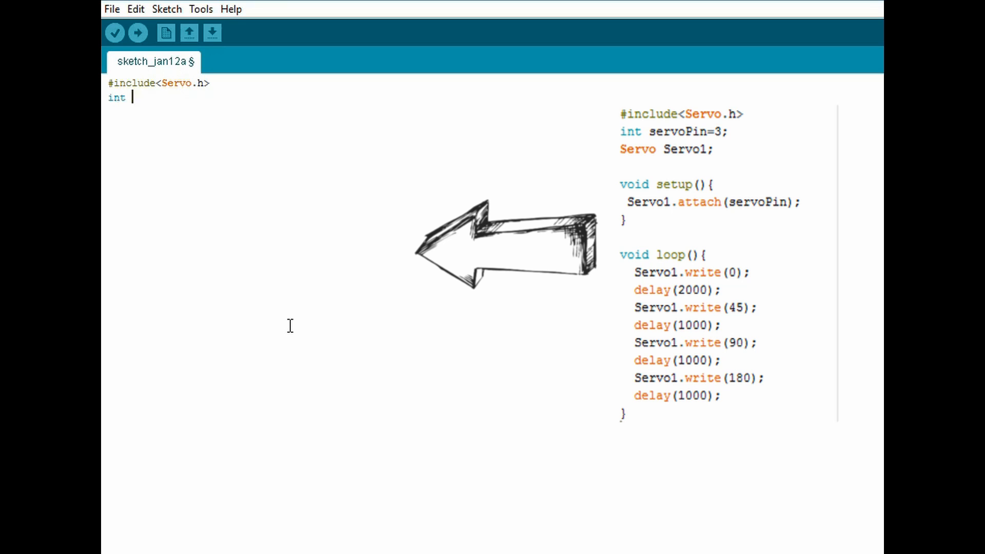
pyautogui.write('servoP')
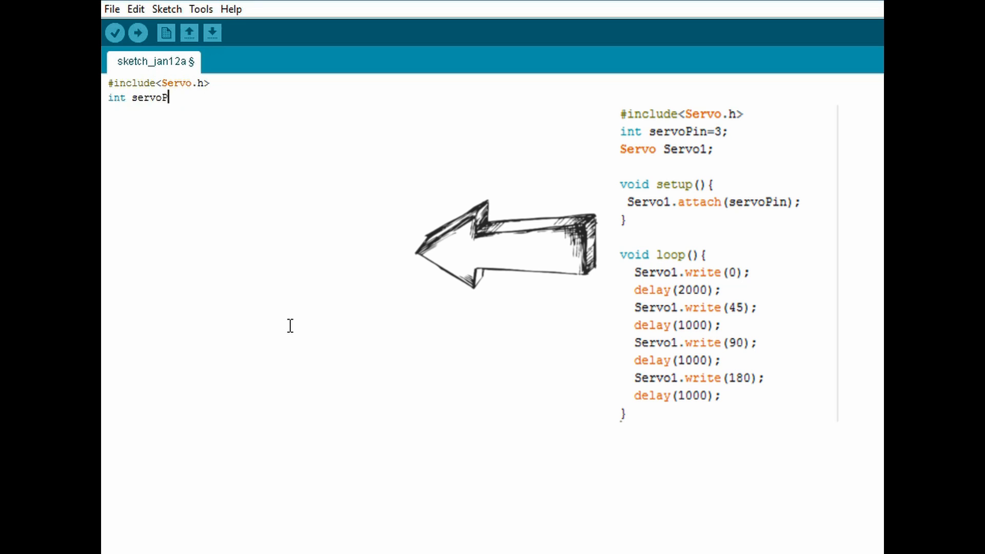
pyautogui.write('in=3')
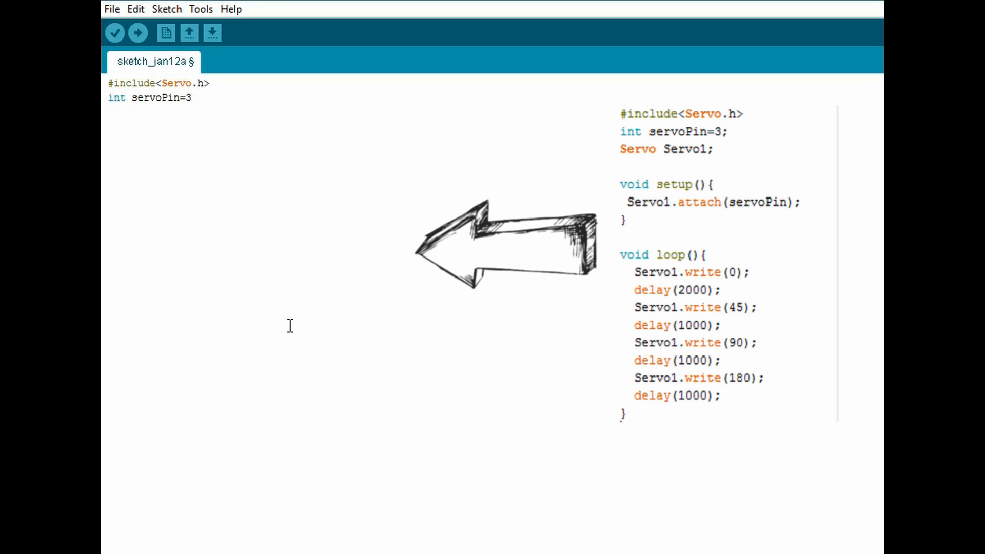
pyautogui.write('Servo Servo1;')
pyautogui.write('void setup(){')
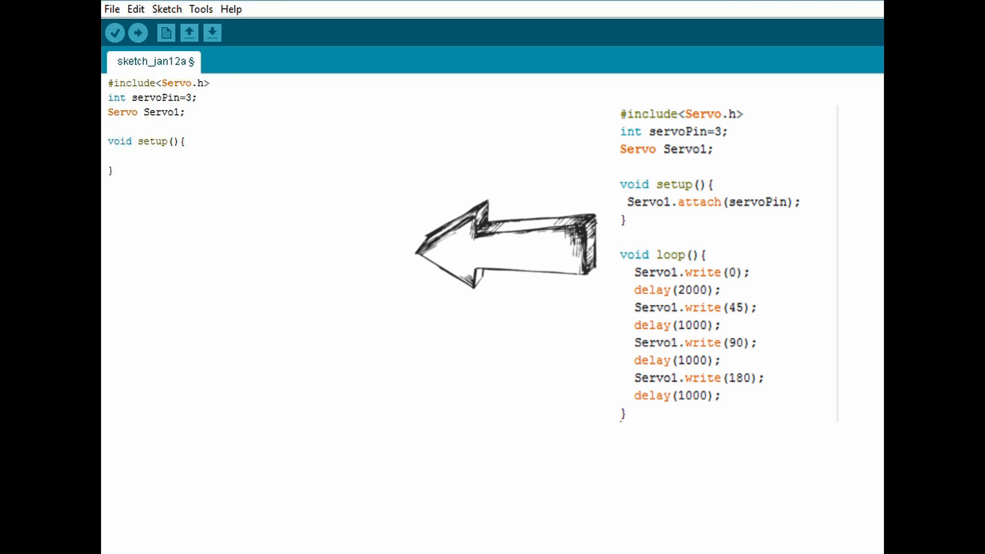
# Write setup attaching Servo1 to the servo pin and begin the loop function
pyautogui.write('Servo1.attach(')
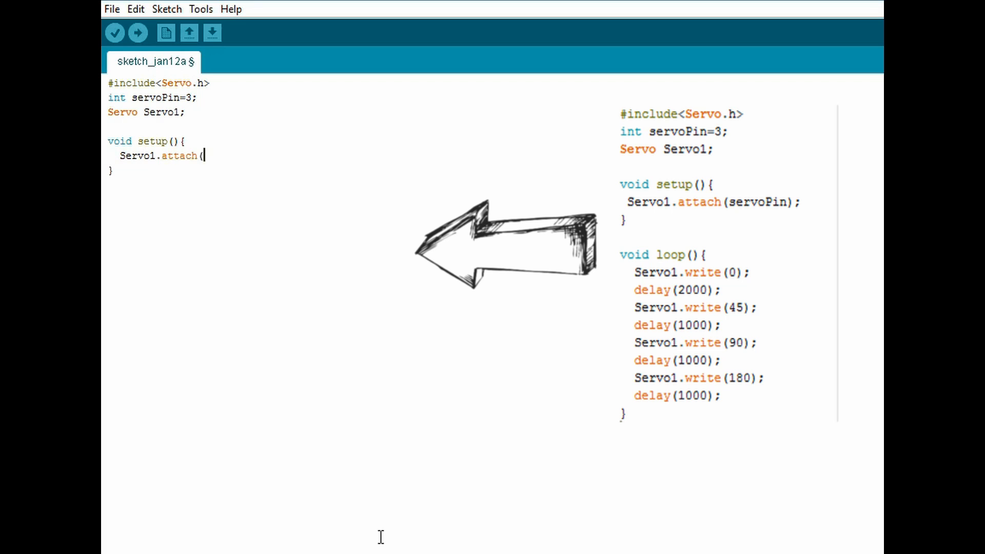
pyautogui.write('sevoPin);')
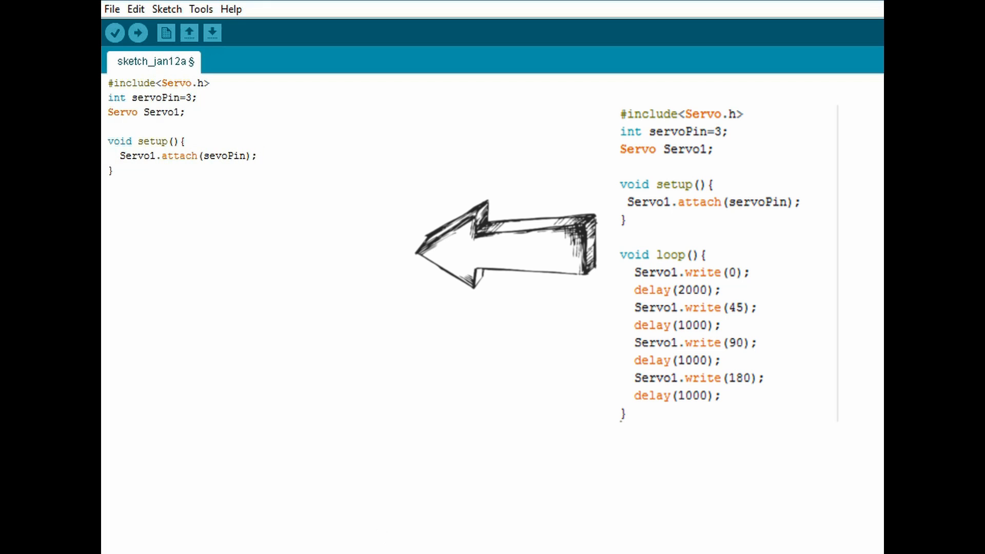
pyautogui.write('void loop')
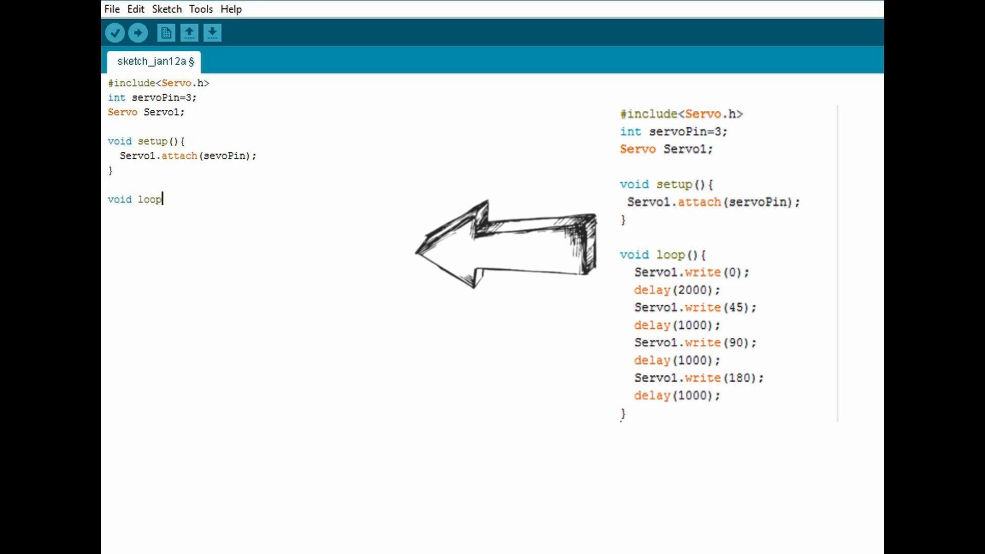
# Write the loop's first Servo1 writes of 0 and 45 with 2000 and 1000 ms delays
pyautogui.write('(){')
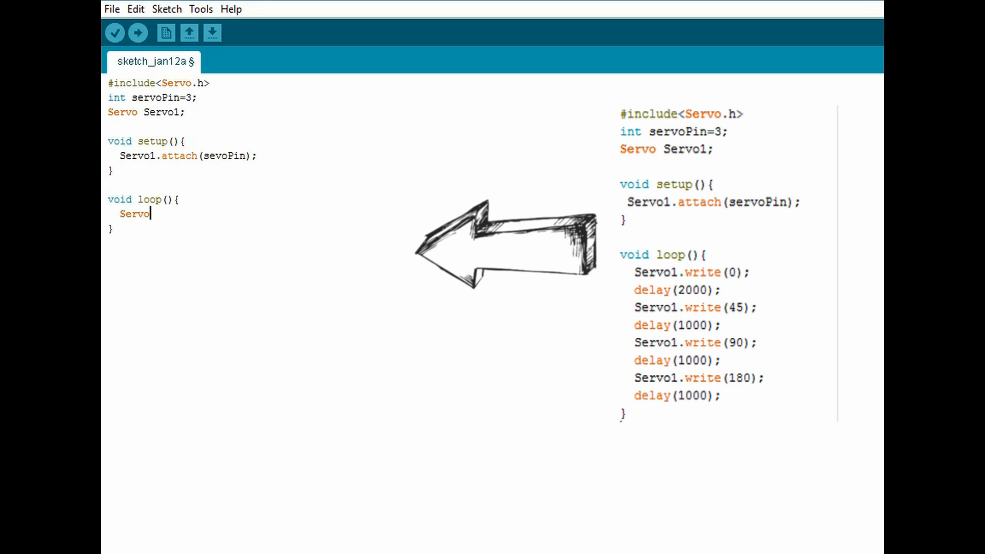
pyautogui.write('.write')
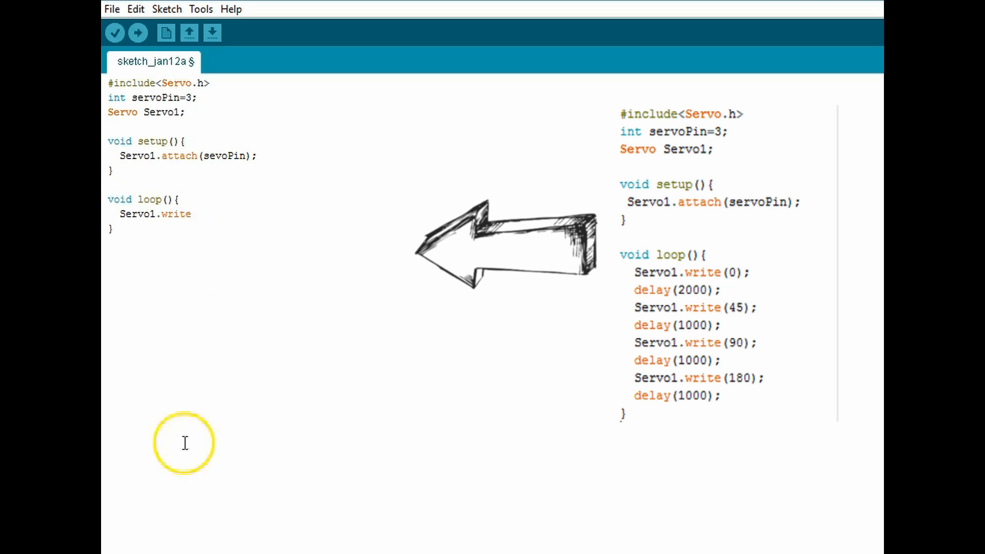
pyautogui.write('(0);')
pyautogui.write('delay')
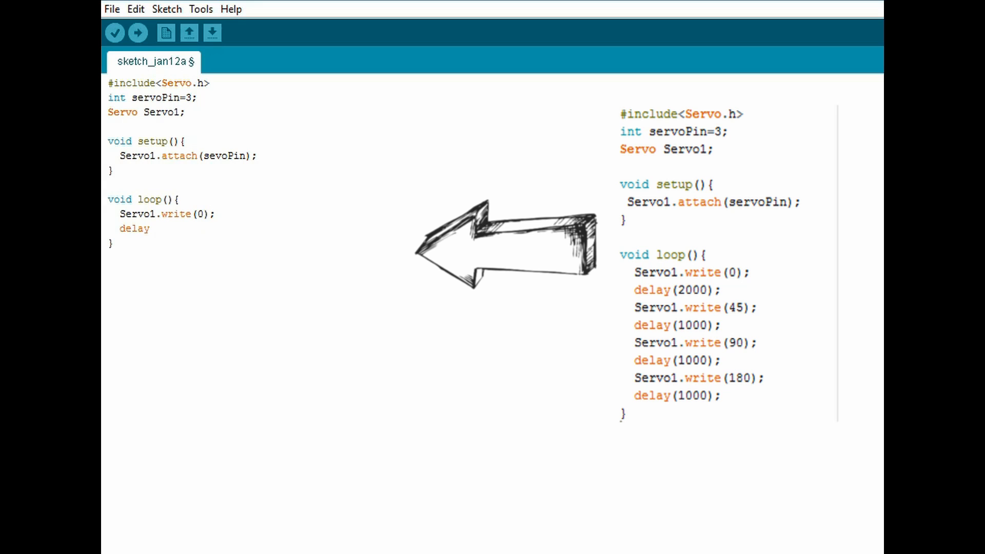
pyautogui.write('(2000);')
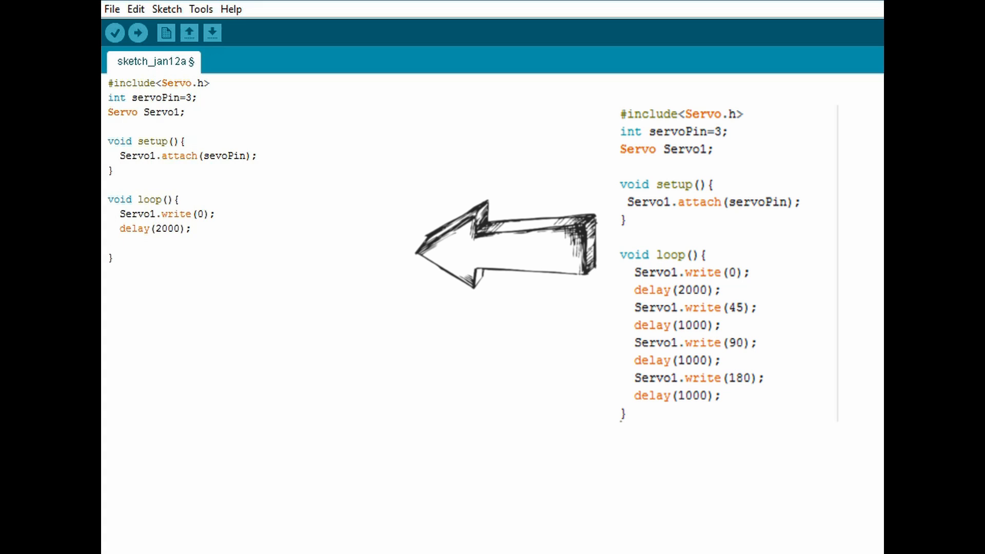
pyautogui.write('Servo1.write(45);')
pyautogui.write('dela')
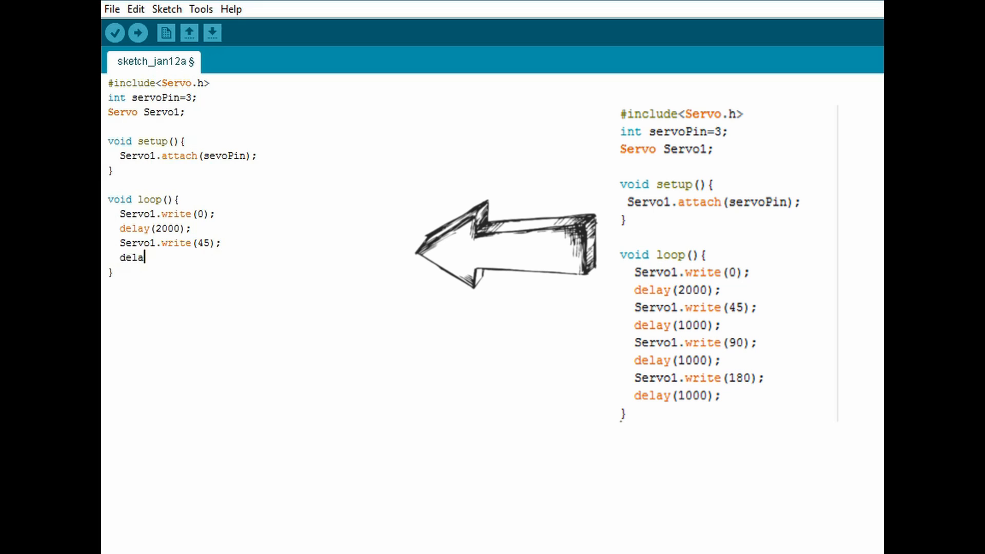
pyautogui.write('y(1000);')
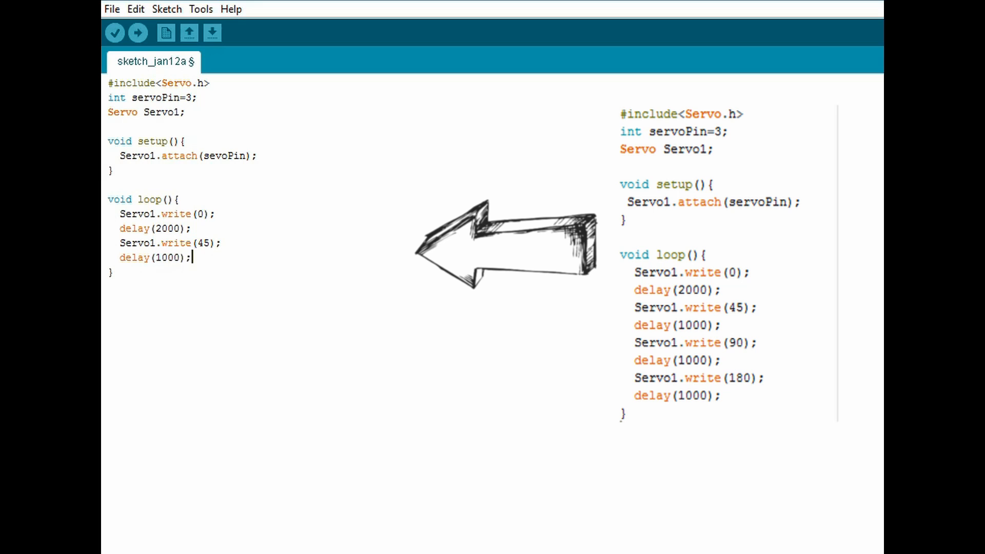
# Add Servo1 writes of 90 and 180, each followed by a 1000 ms delay
pyautogui.write('Servo1,write')
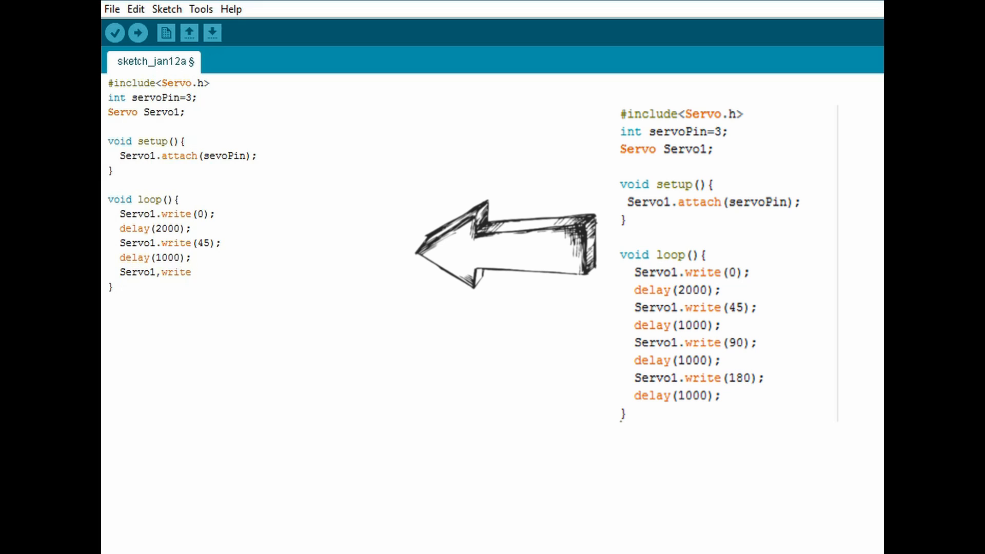
pyautogui.write('(90);')
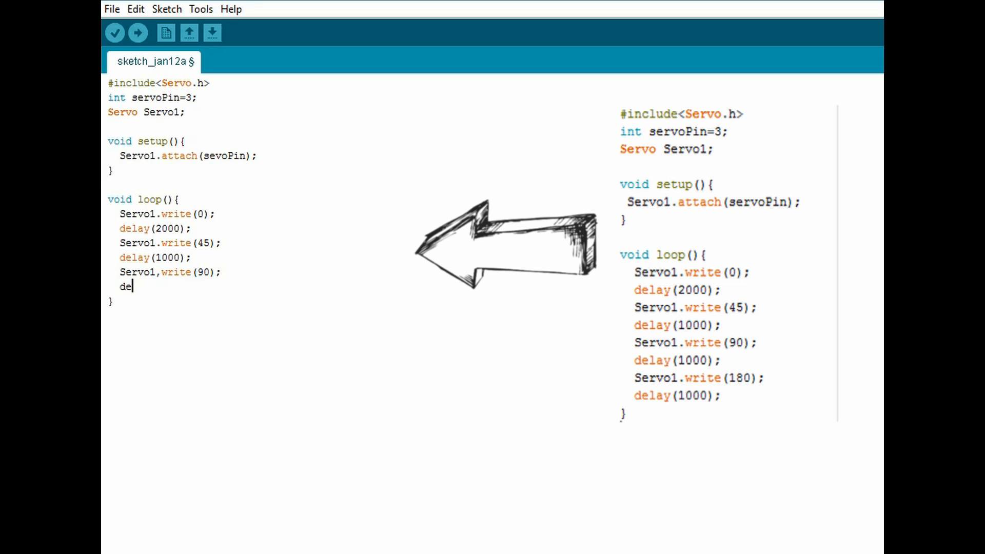
pyautogui.write('lay')
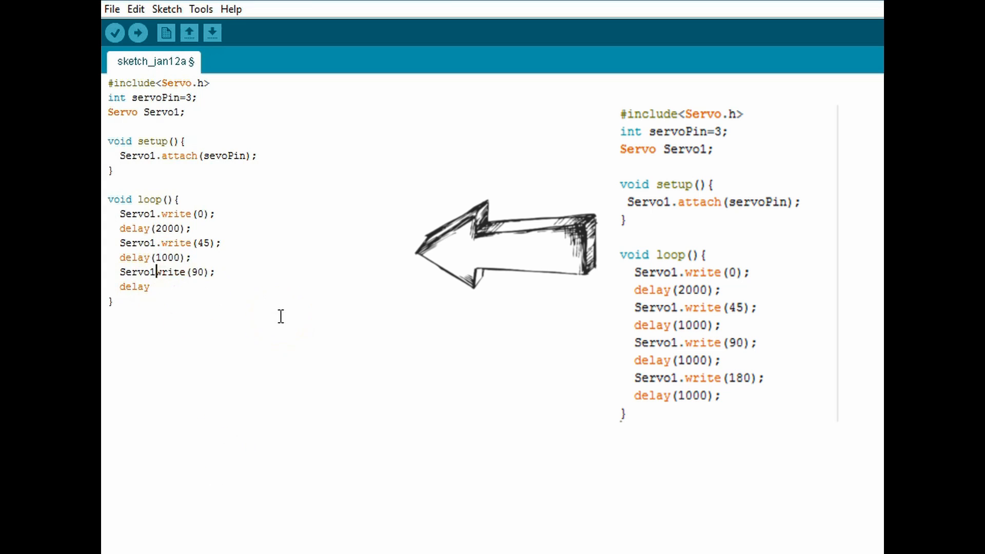
pyautogui.write('(1000);')
pyautogui.write('Ser')
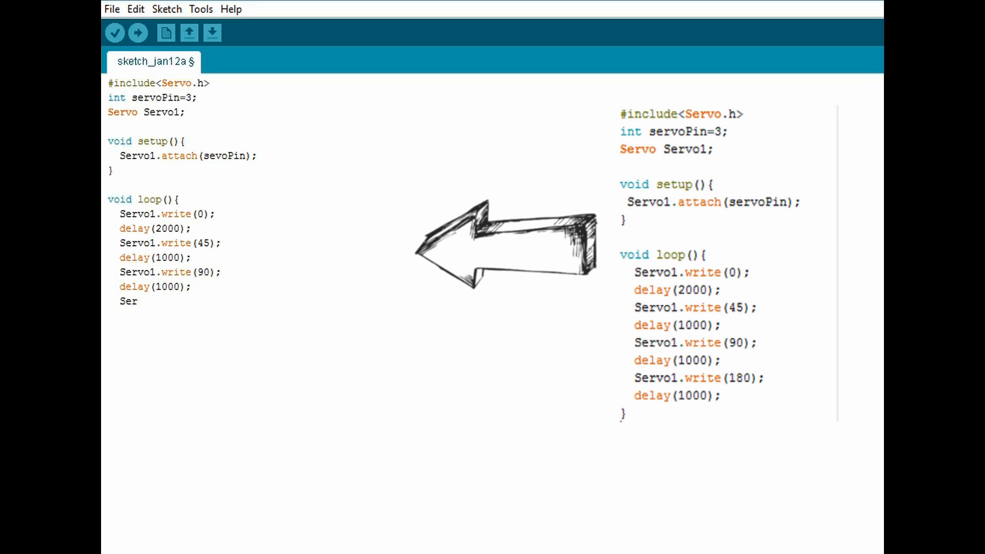
pyautogui.write('vo1.write(180);')
pyautogui.write('de')
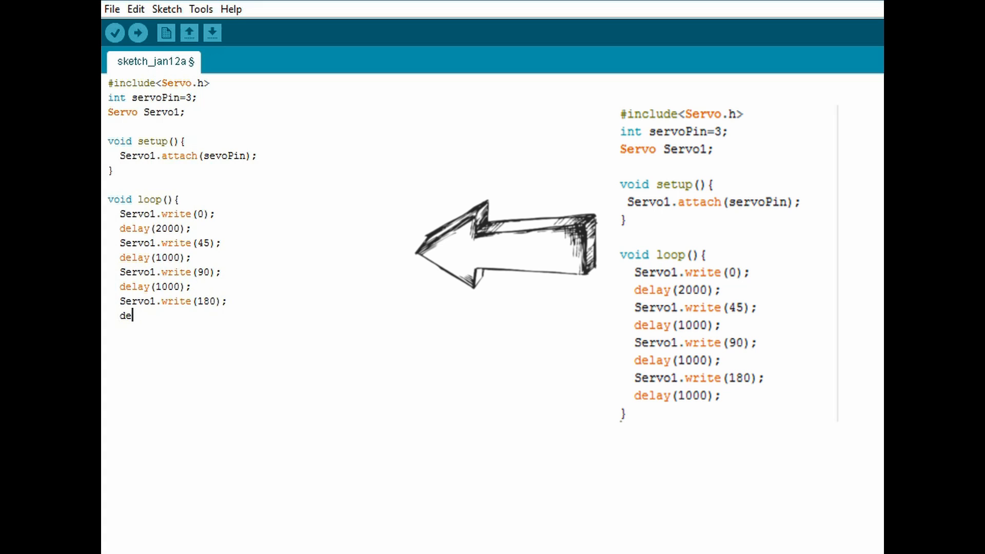
pyautogui.write('lay(1000);')
pyautogui.write('}')
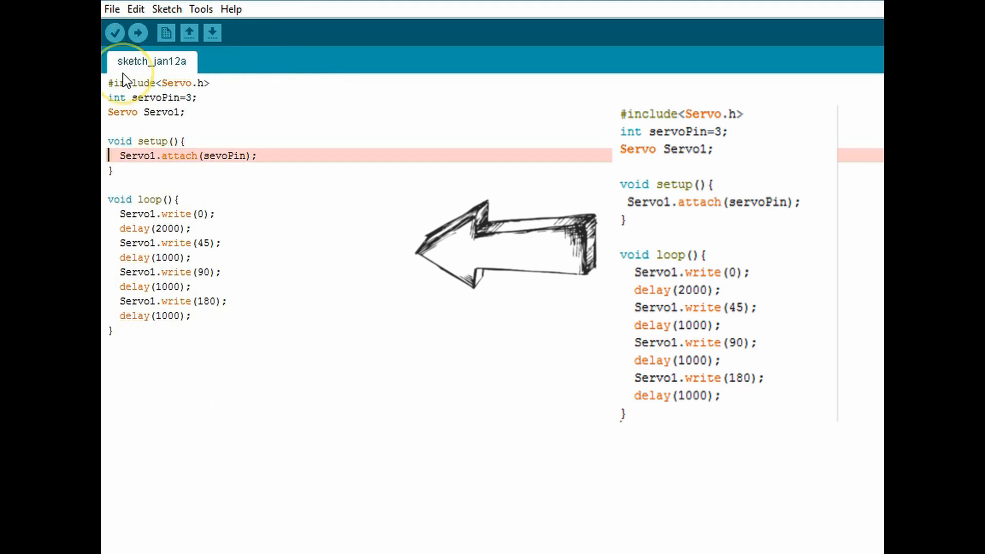
# Upload the finished servo sketch to the Arduino board
pyautogui.click(137, 33)
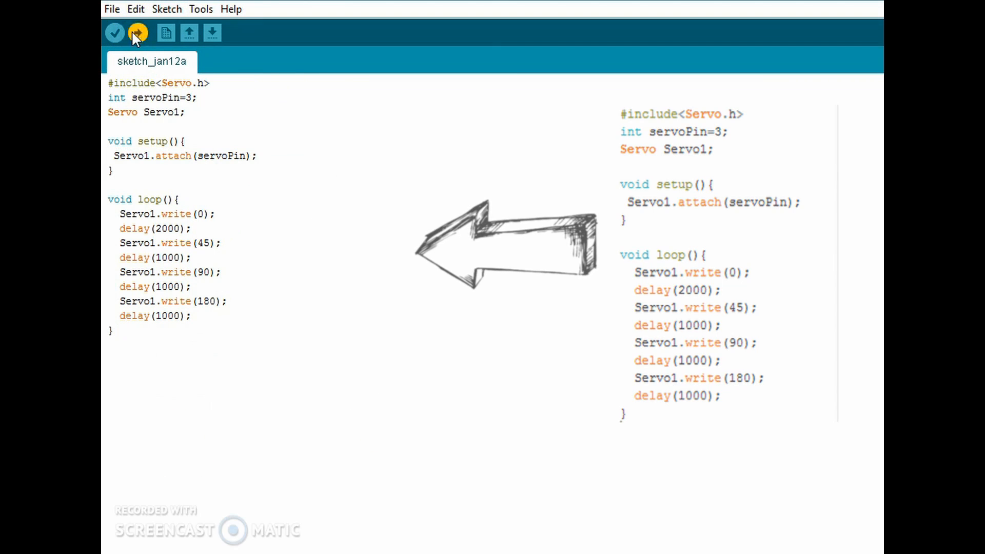